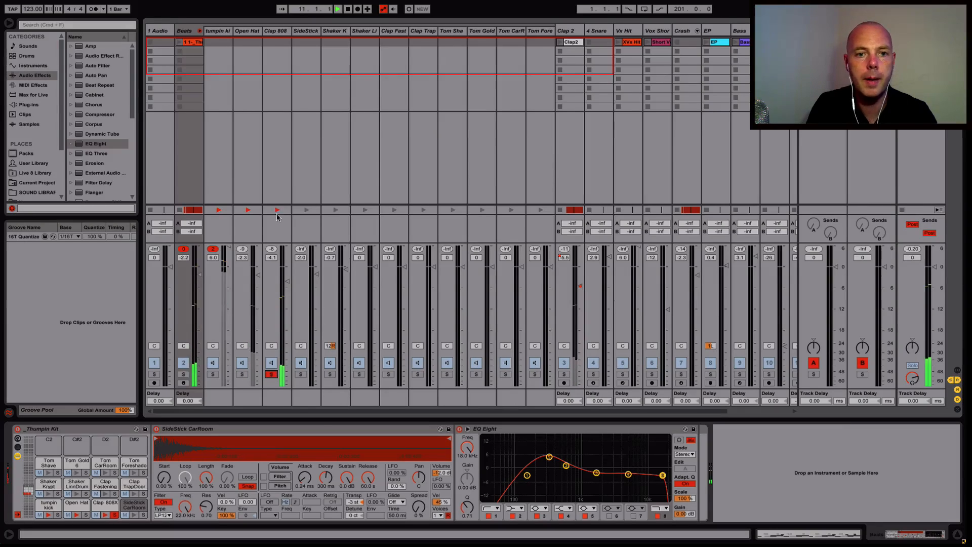
Select the Clap 808 track and switch to Arrangement View to see the full song.
click(275, 30)
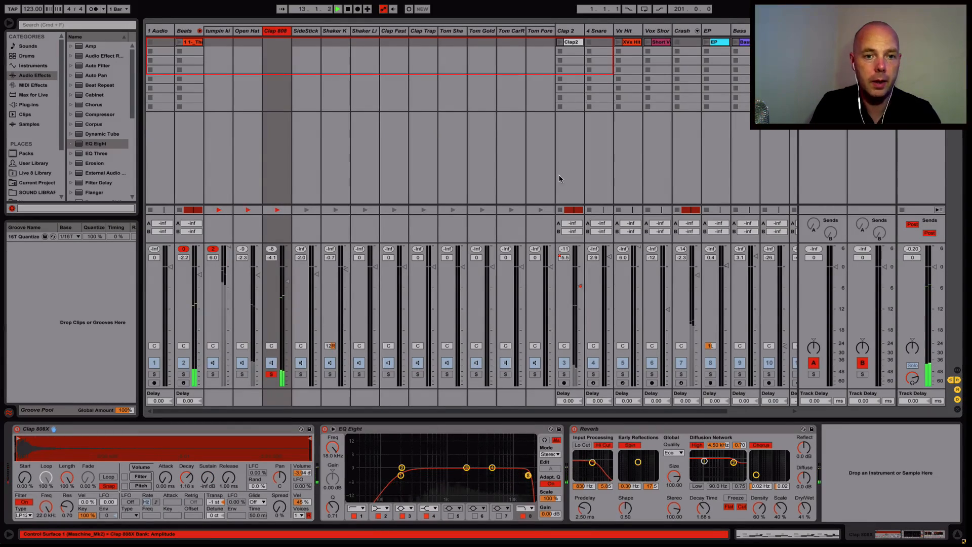
click(339, 8)
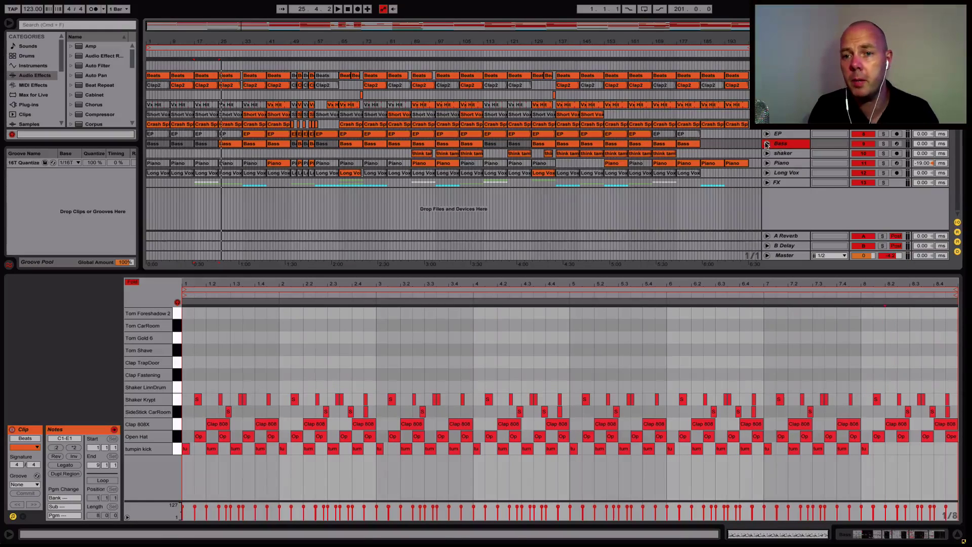
Select the Bass track to reveal its Operator, two compressors and multiband compression.
click(766, 142)
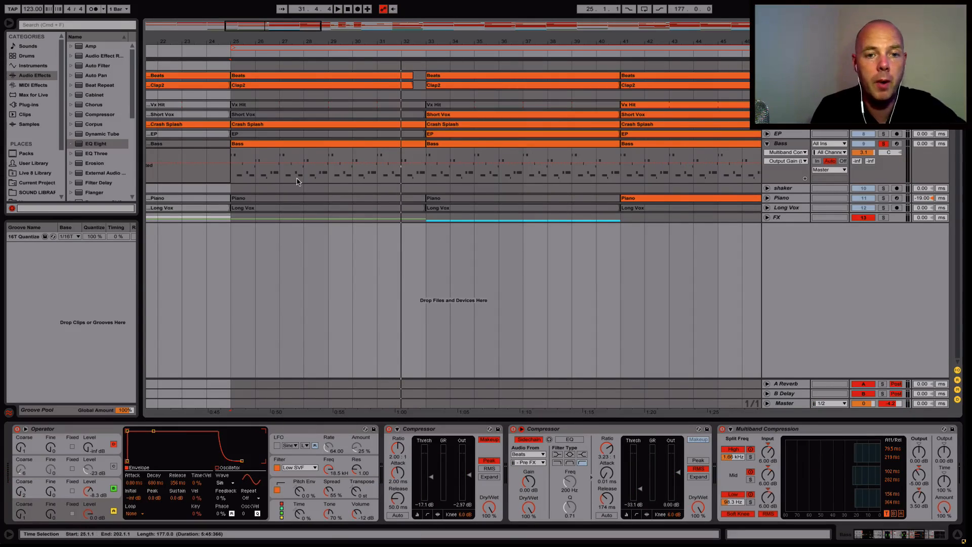
click(786, 152)
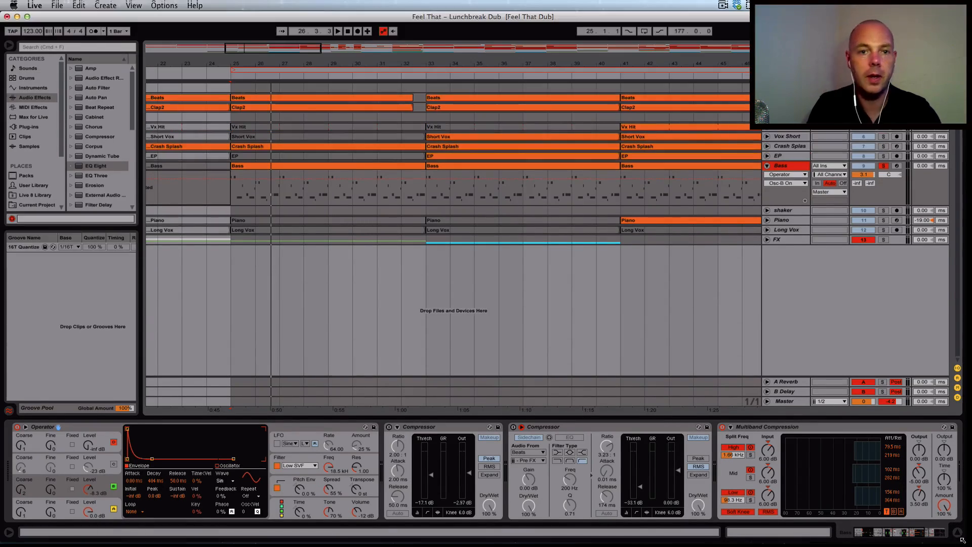
Insert a new MIDI track and load the Operator synth onto it from the Browser.
click(105, 5)
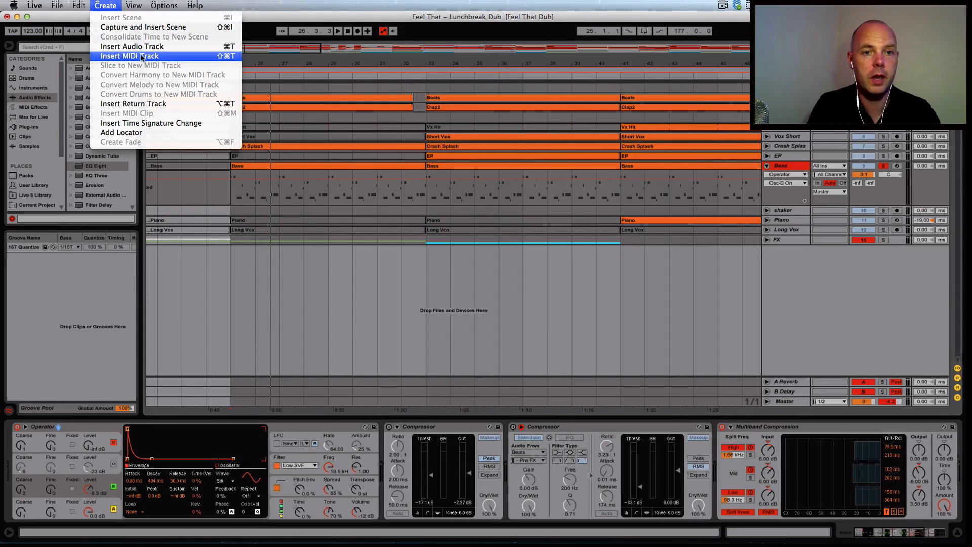
mouse_move(174, 56)
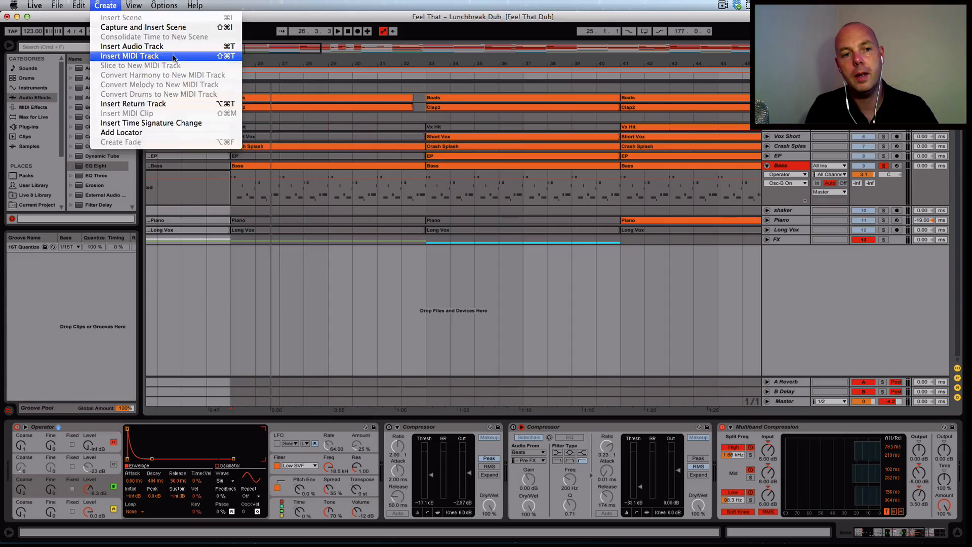
click(129, 56)
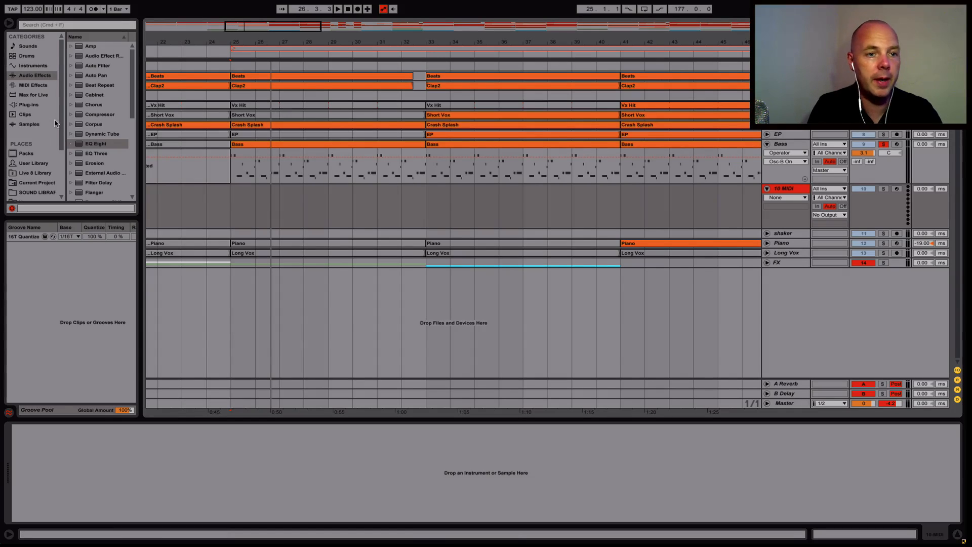
click(28, 66)
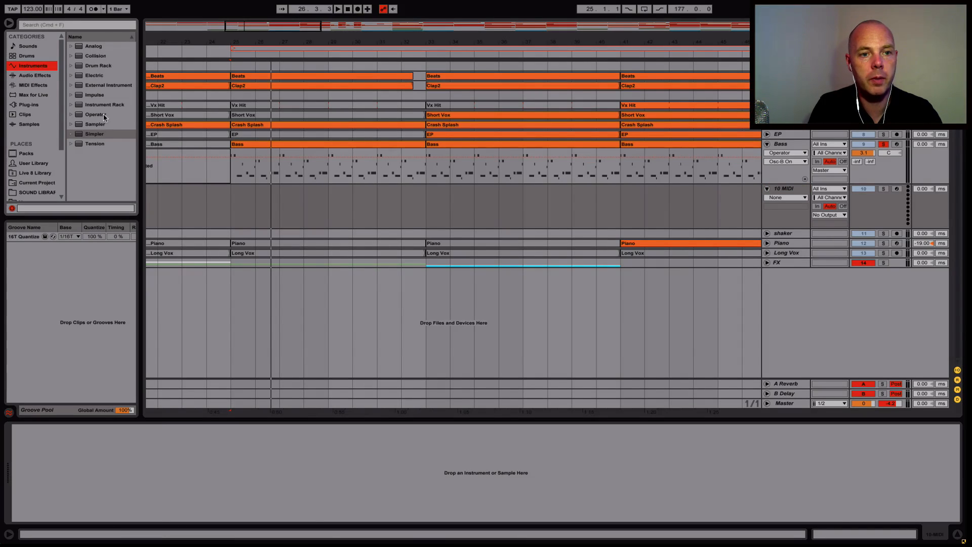
click(94, 114)
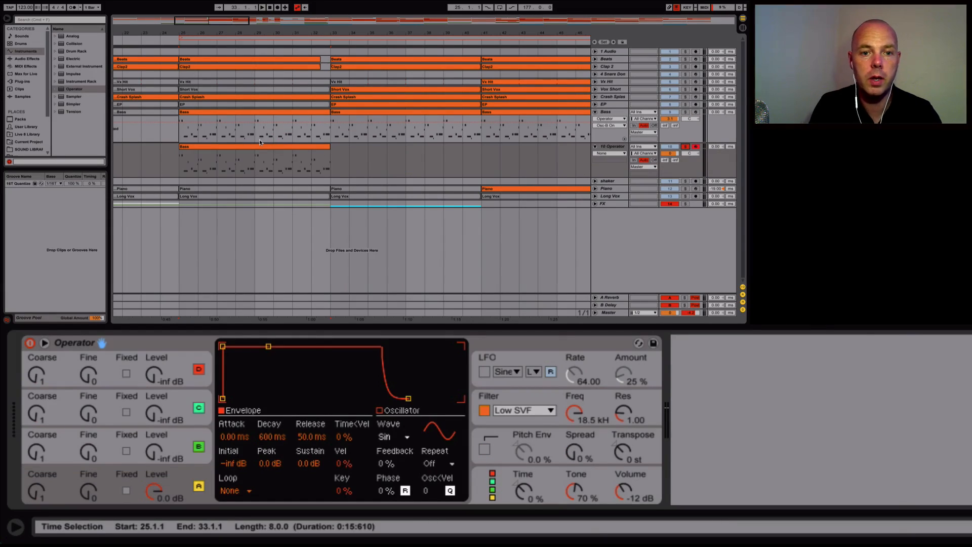
Select oscillator B in the new Operator for editing its level and envelope.
click(249, 160)
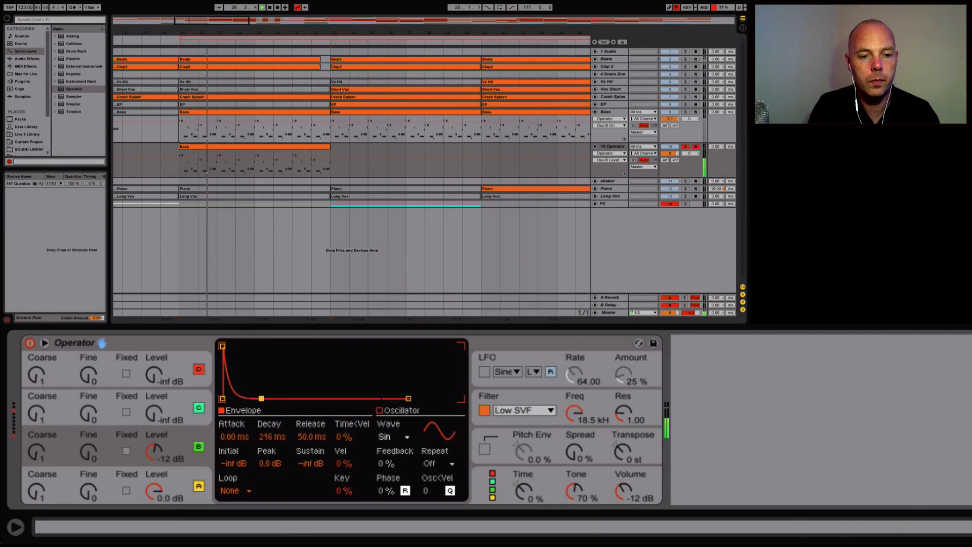
Tune oscillator B to coarse 2 and settle its envelope on a ~356 ms decay with no sustain.
drag(260, 399, 260, 394)
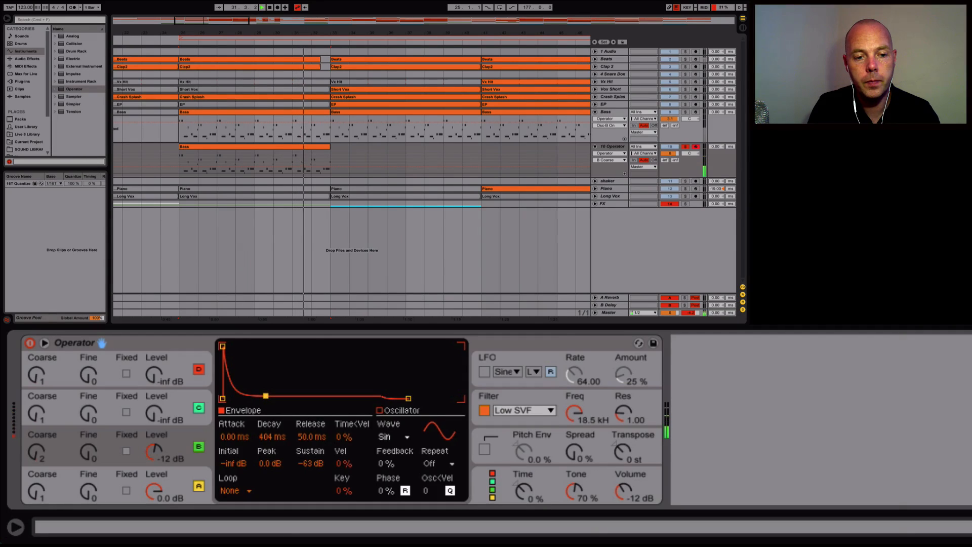
drag(265, 396, 257, 396)
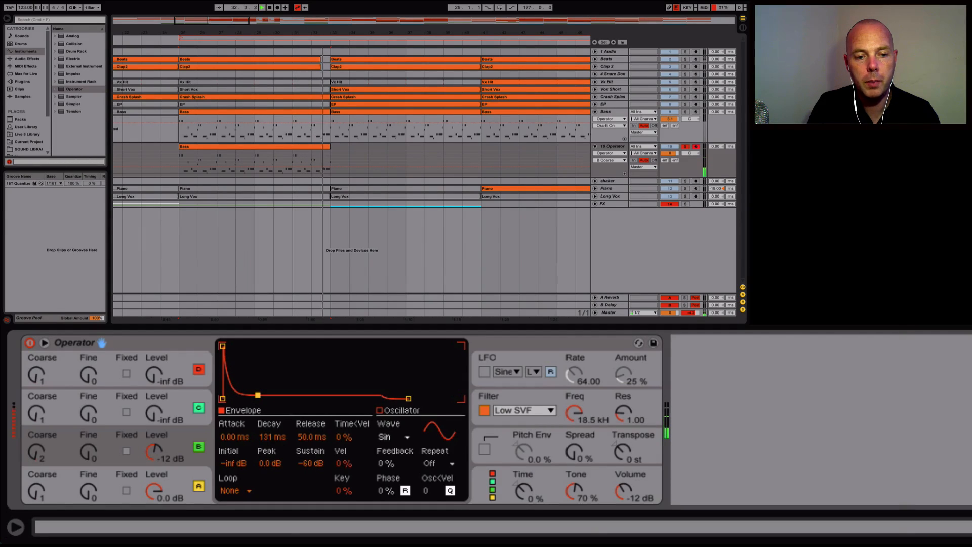
drag(257, 395, 258, 396)
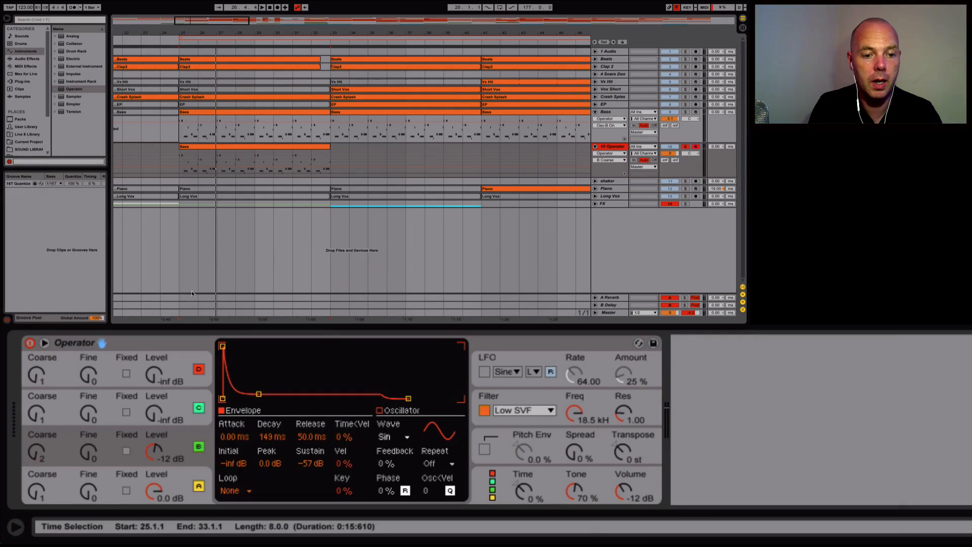
drag(258, 393, 271, 394)
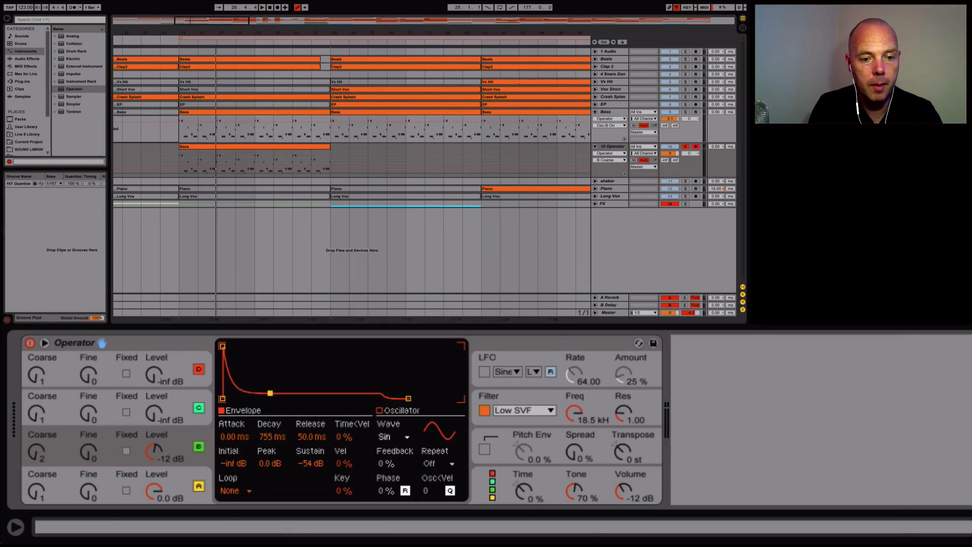
drag(270, 394, 261, 397)
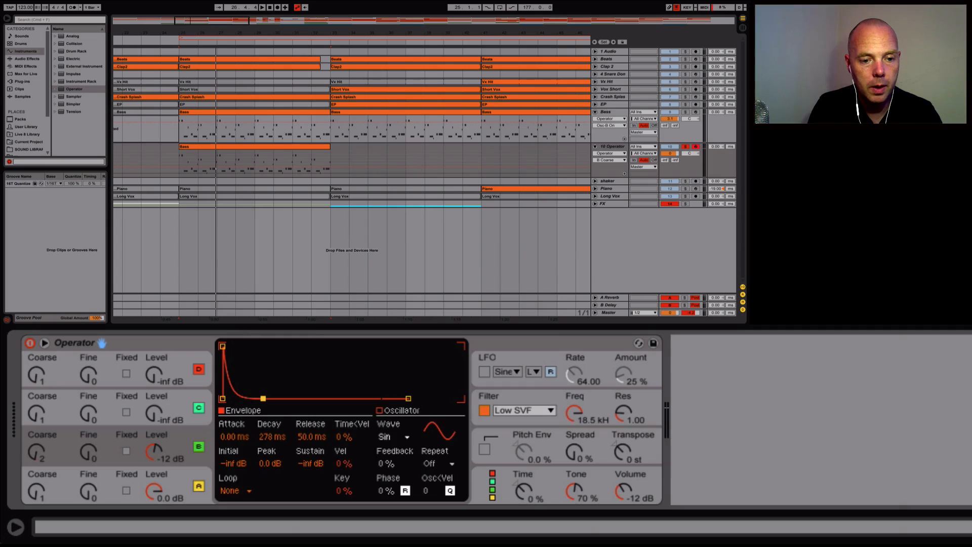
drag(261, 397, 264, 399)
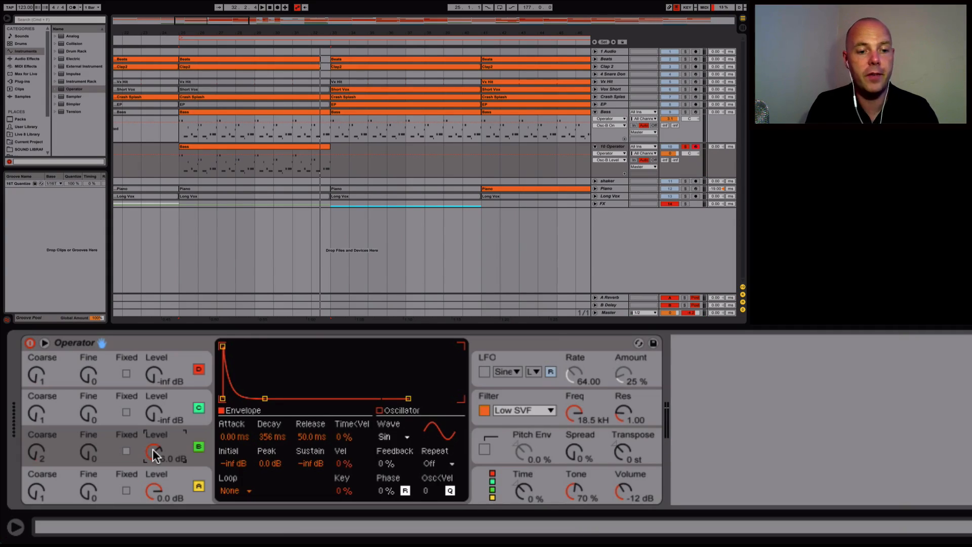
Raise and fine-tune oscillator B's Level knob while listening.
drag(154, 452, 153, 471)
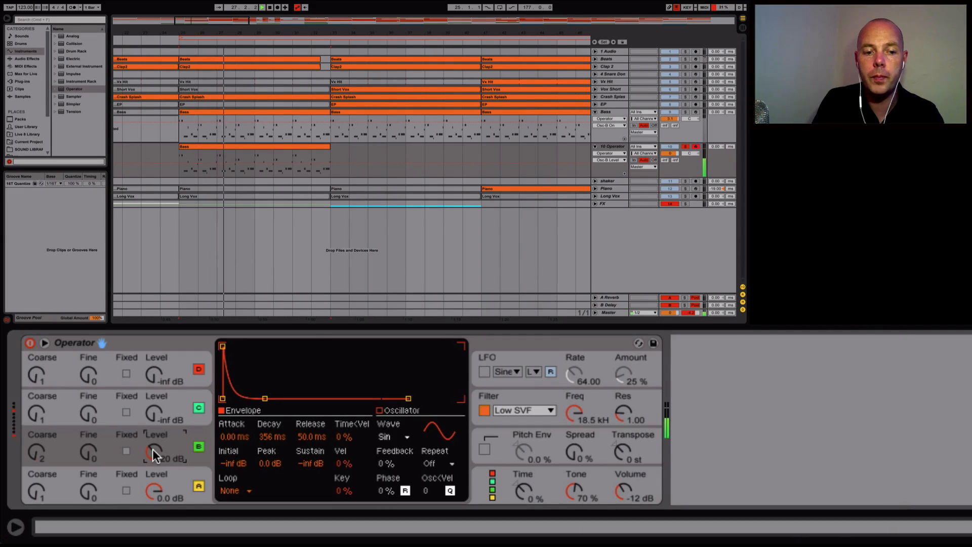
drag(155, 452, 155, 447)
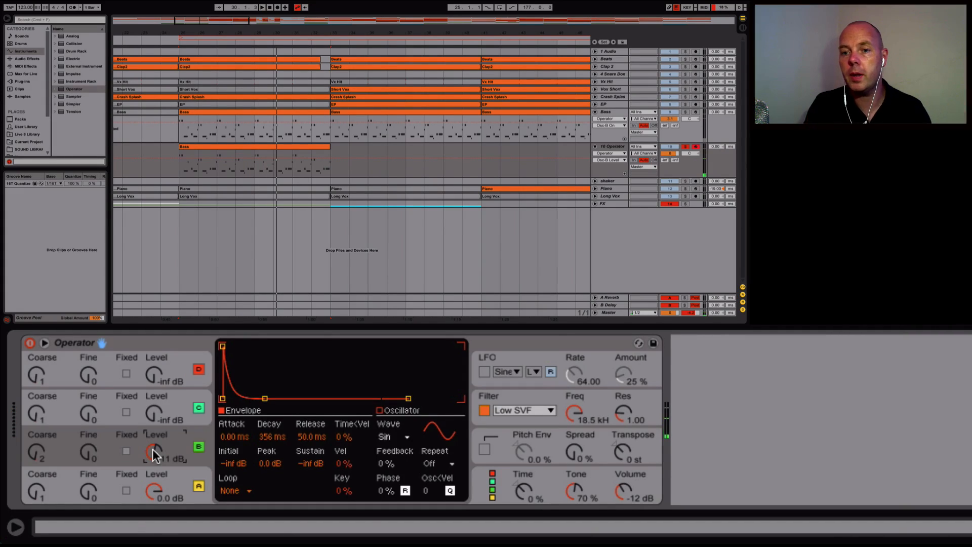
drag(154, 451, 154, 447)
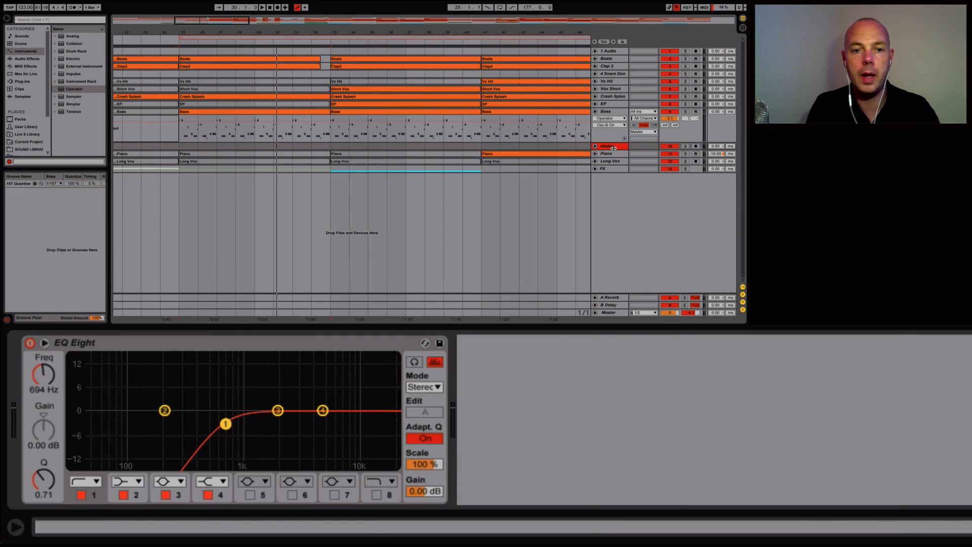
Select the Bass track header to bring back its Operator and compressor chain.
click(605, 112)
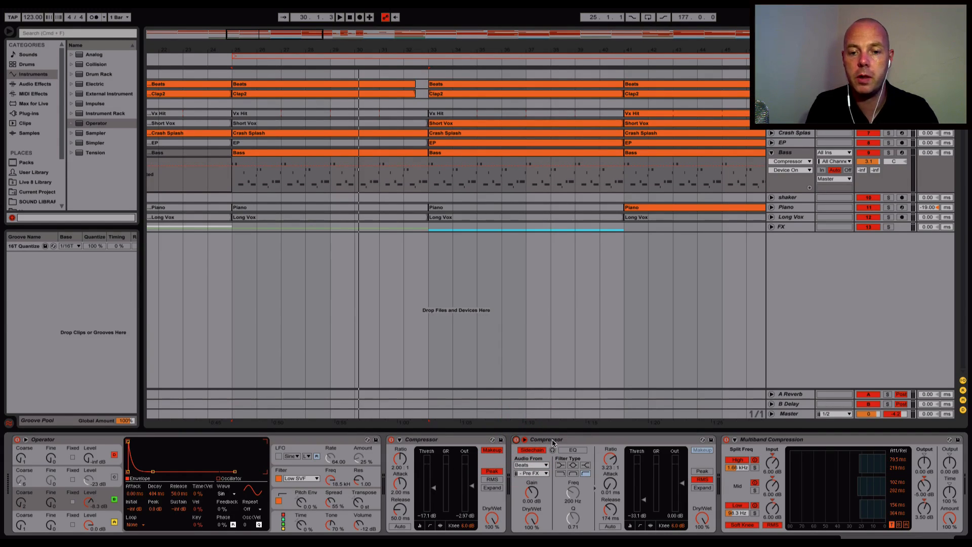
mouse_move(816, 450)
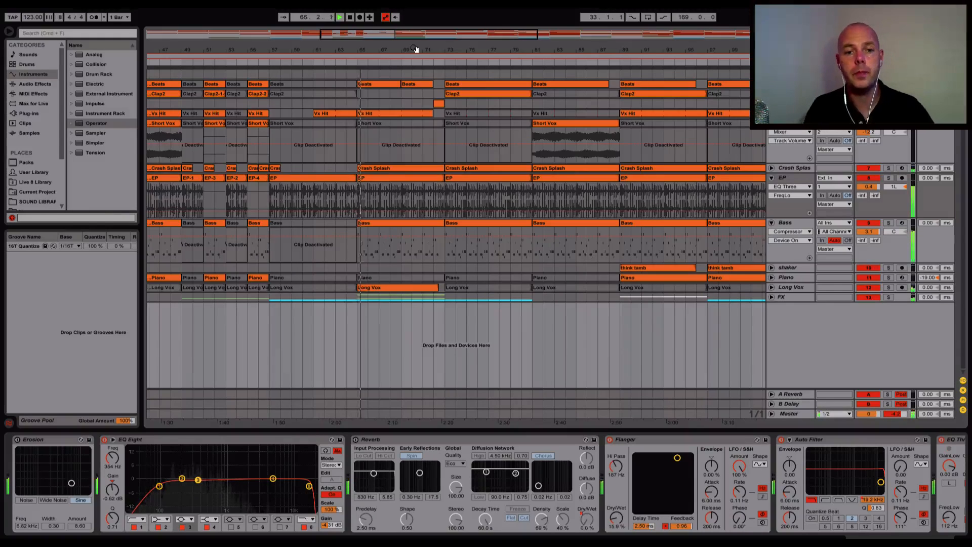
Show the Long Vox clip's Transposition Modulation envelope and zoom out to the whole song.
click(771, 222)
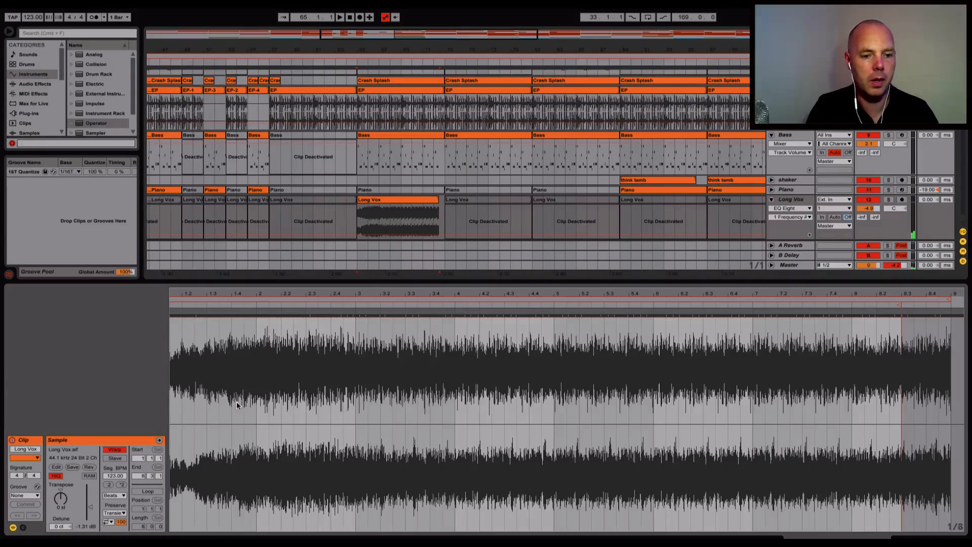
click(19, 528)
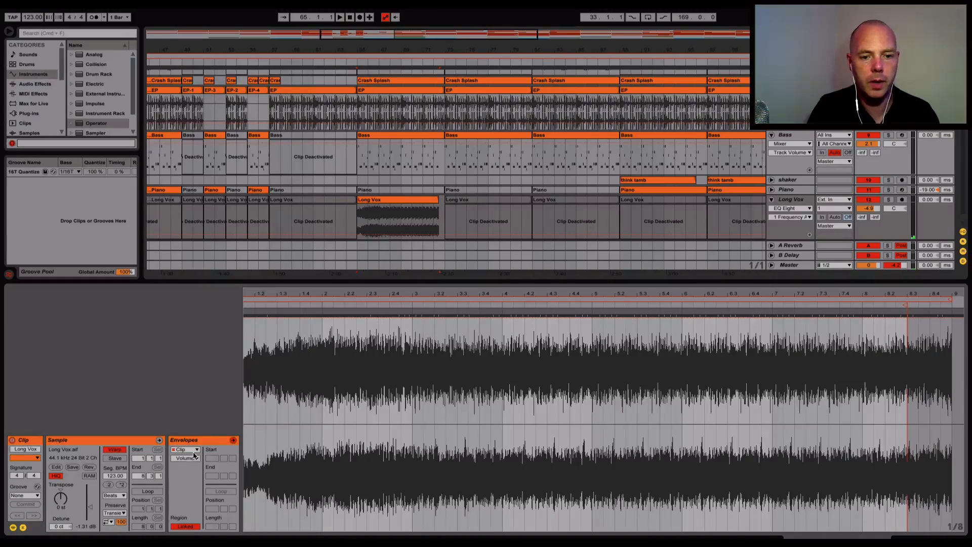
click(186, 457)
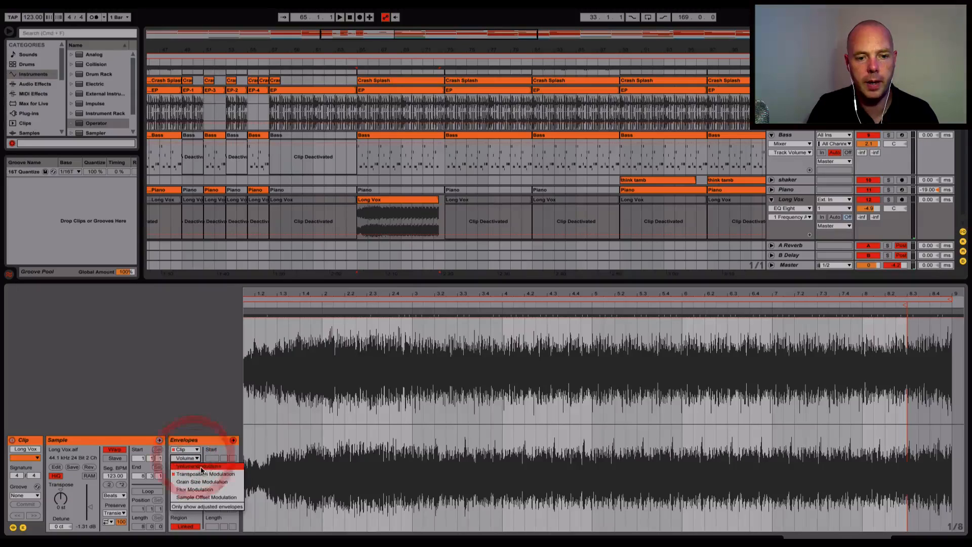
click(199, 474)
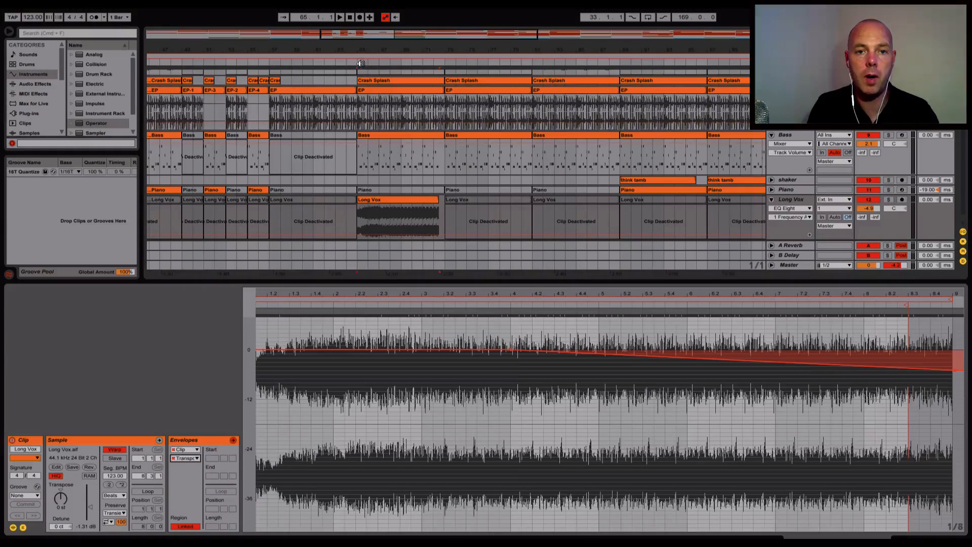
click(340, 16)
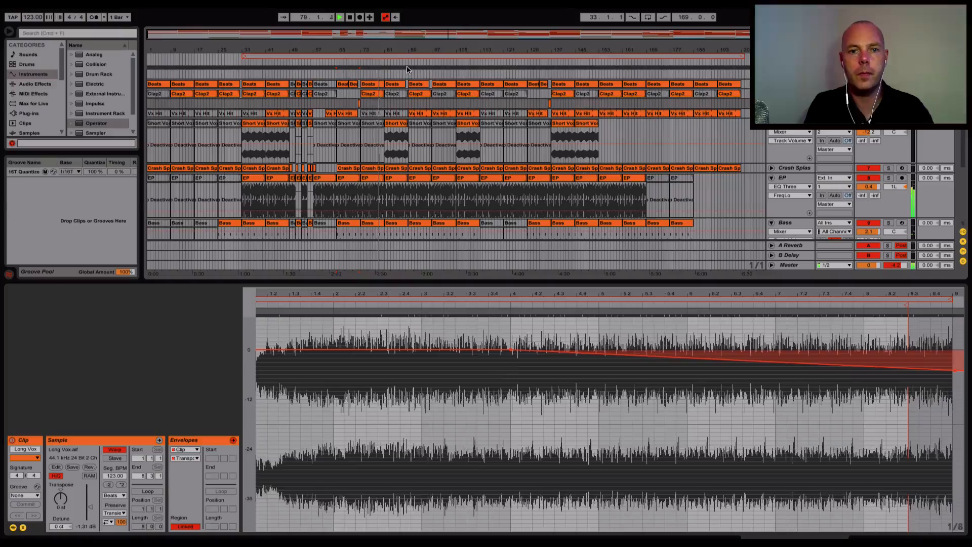
Scroll the arrangement to the song's final section, bars 121–150.
scroll(down, 3)
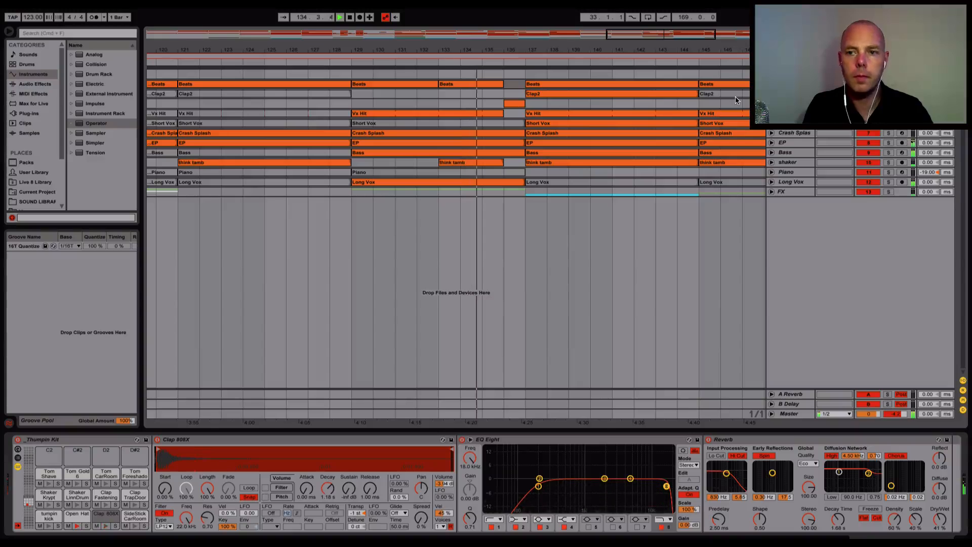
In Session View, adjust the master L2 Stereo limiter's threshold and move its panel aside.
key(tab)
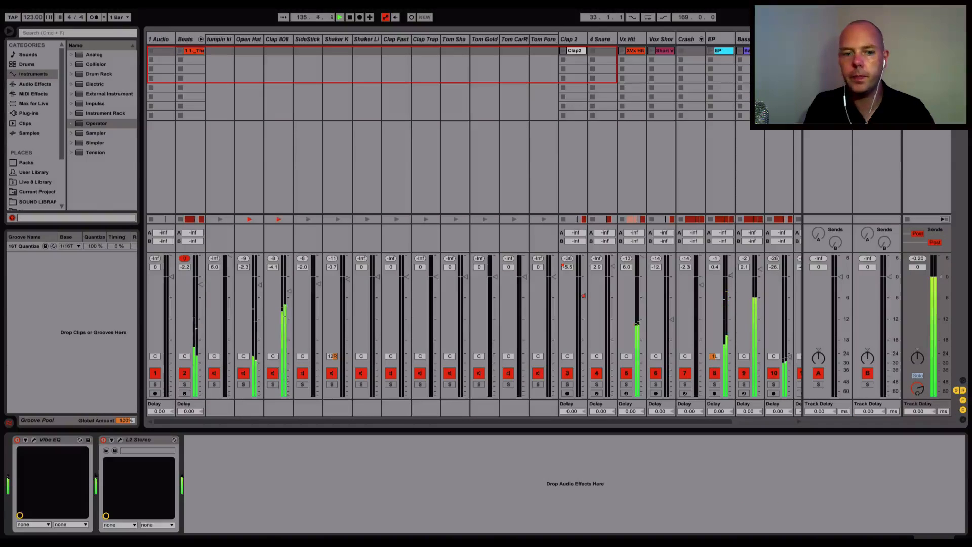
click(121, 441)
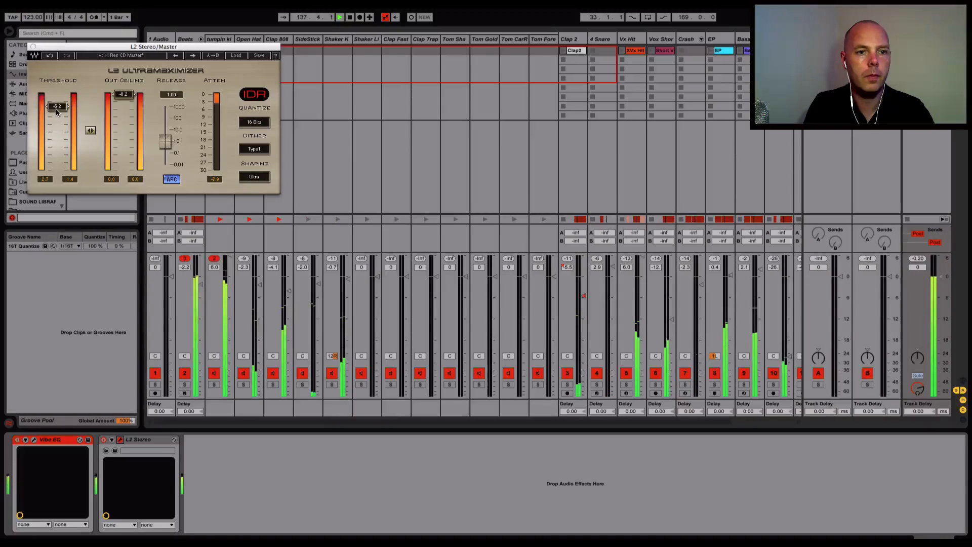
drag(57, 105, 56, 99)
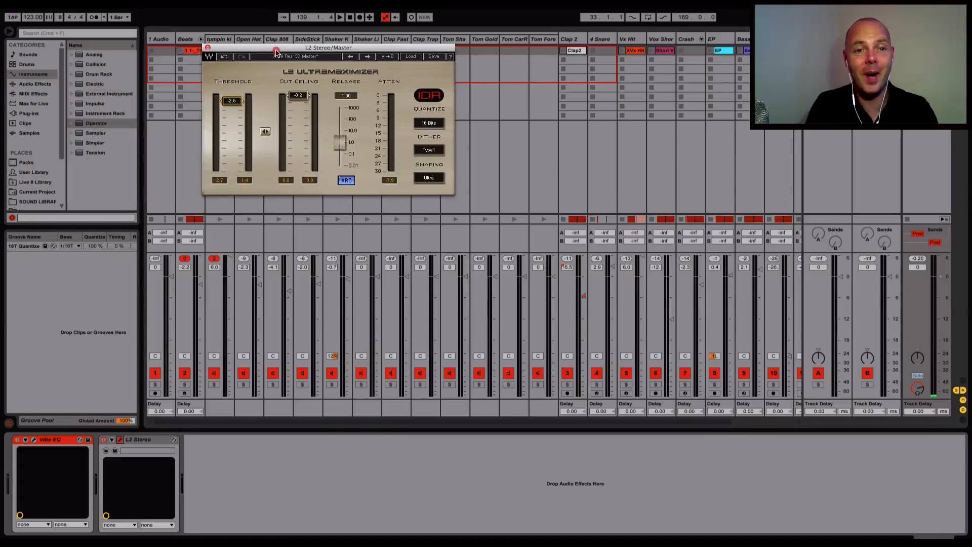
drag(276, 51, 385, 59)
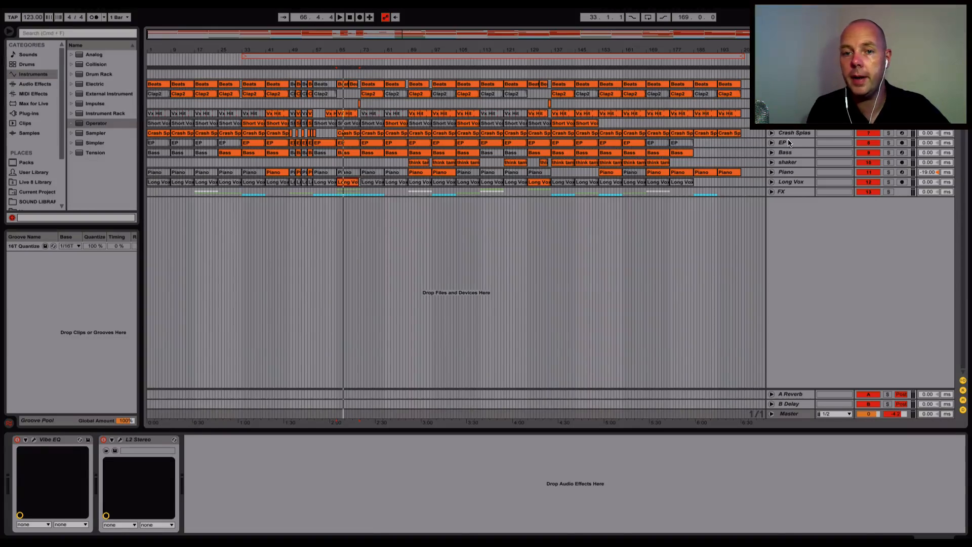
Select the EP track and open one of its clips in the sample editor.
click(791, 141)
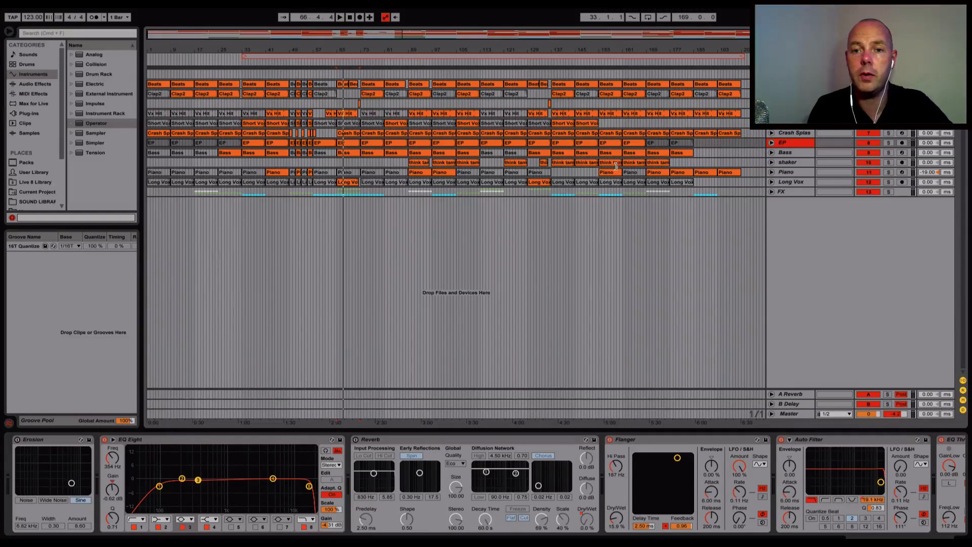
double_click(579, 142)
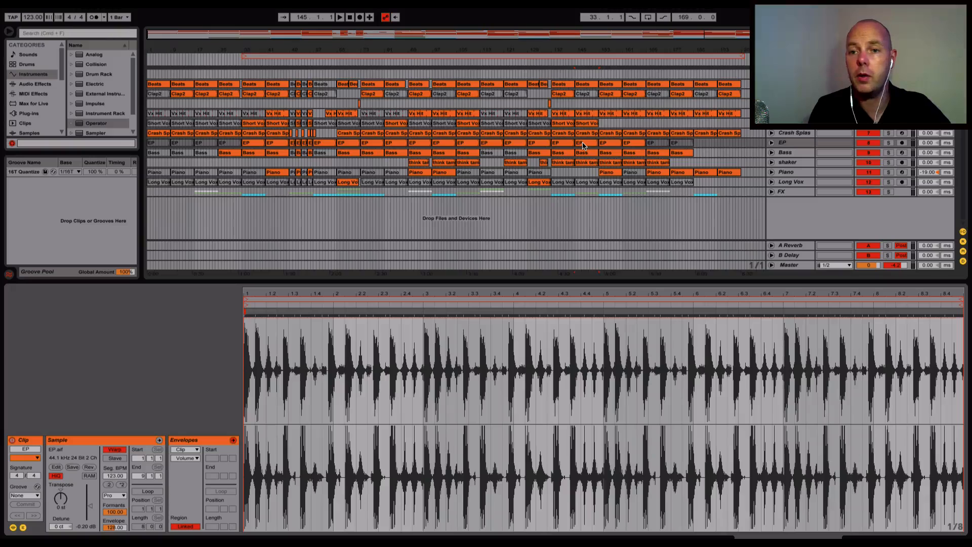
mouse_move(538, 253)
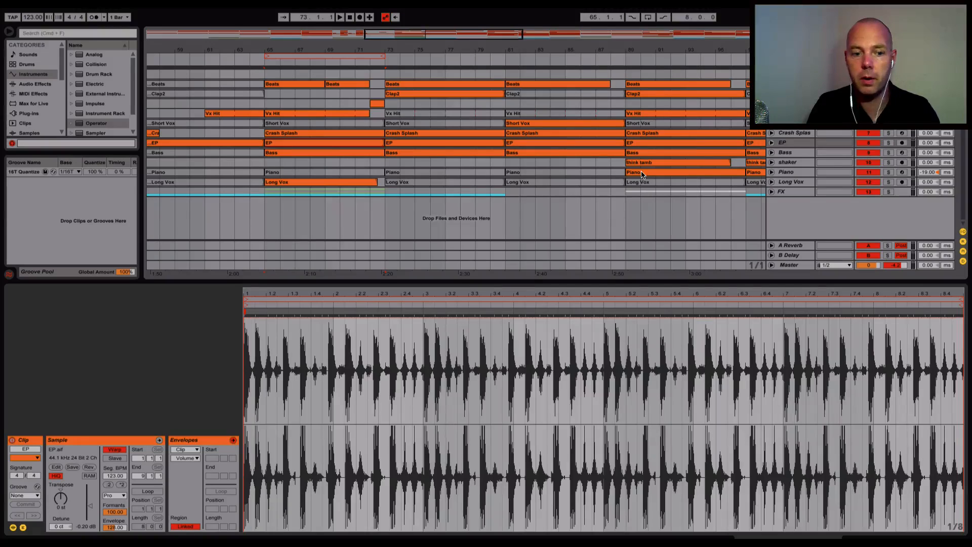
click(342, 16)
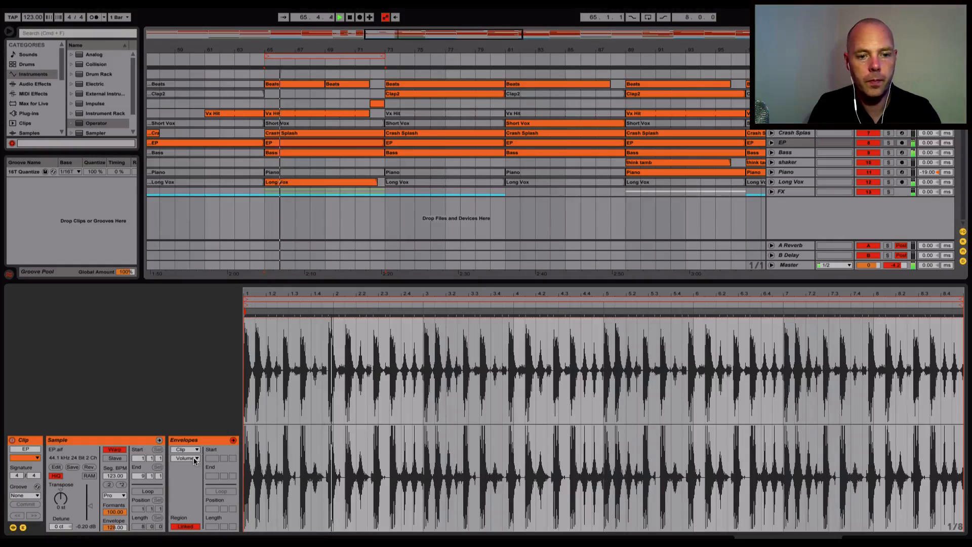
click(186, 458)
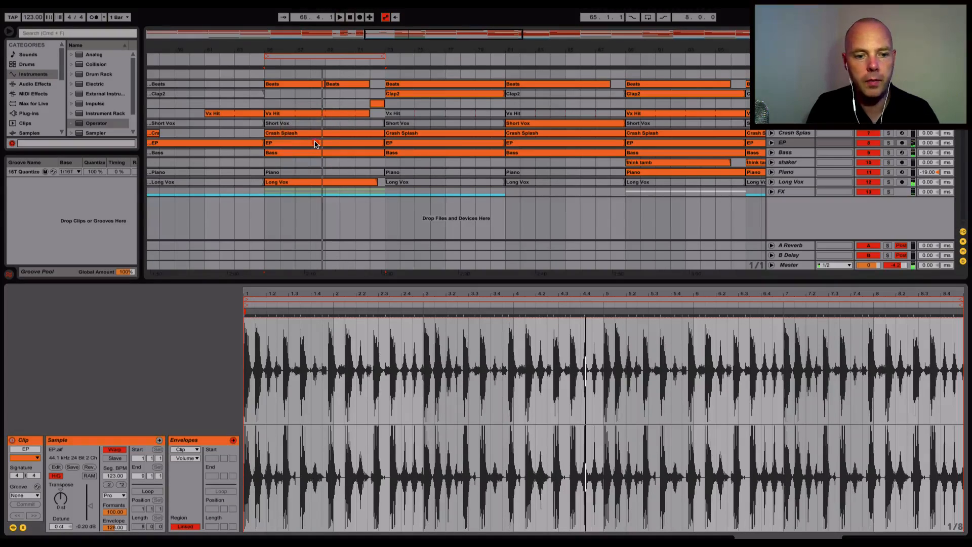
In the Envelopes box, choose Transposition Modulation to show the EP clip's transposition envelope.
click(184, 450)
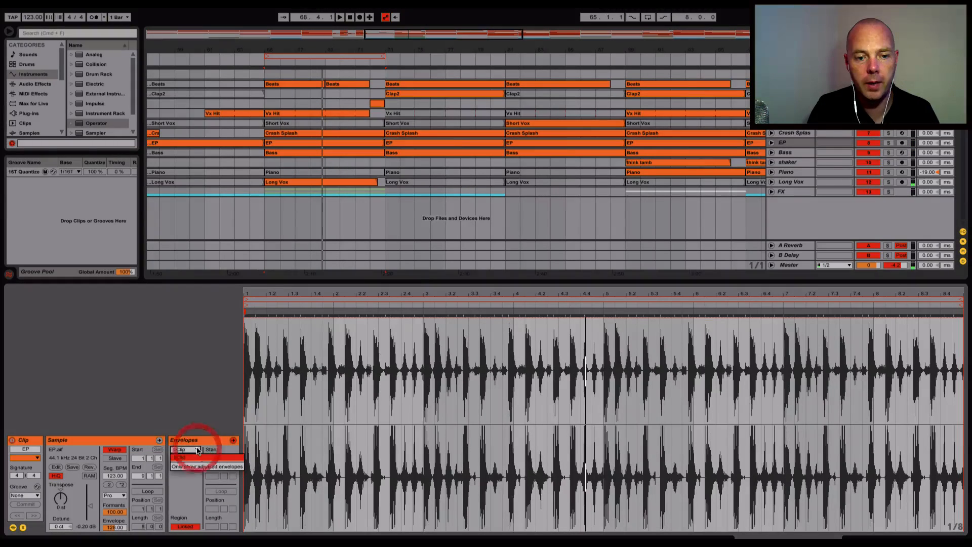
click(184, 450)
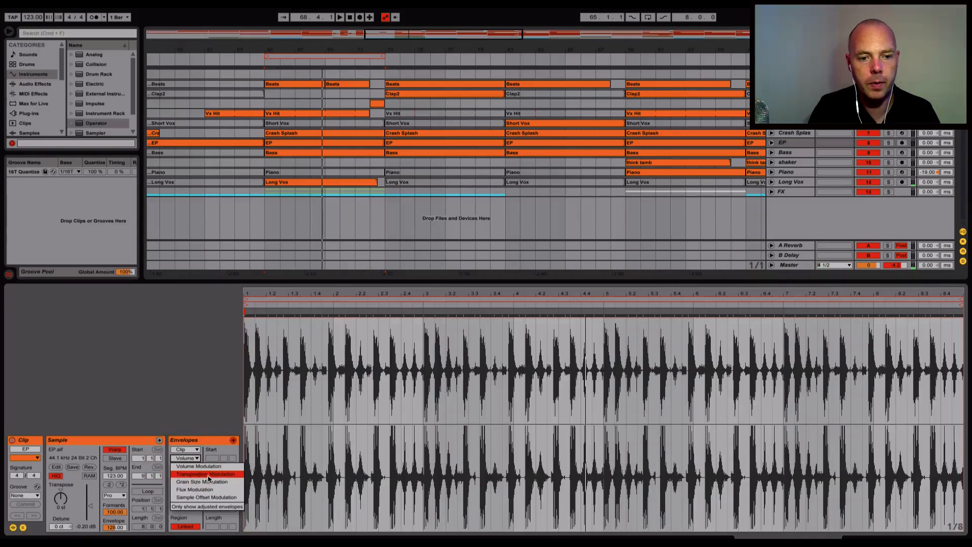
click(203, 474)
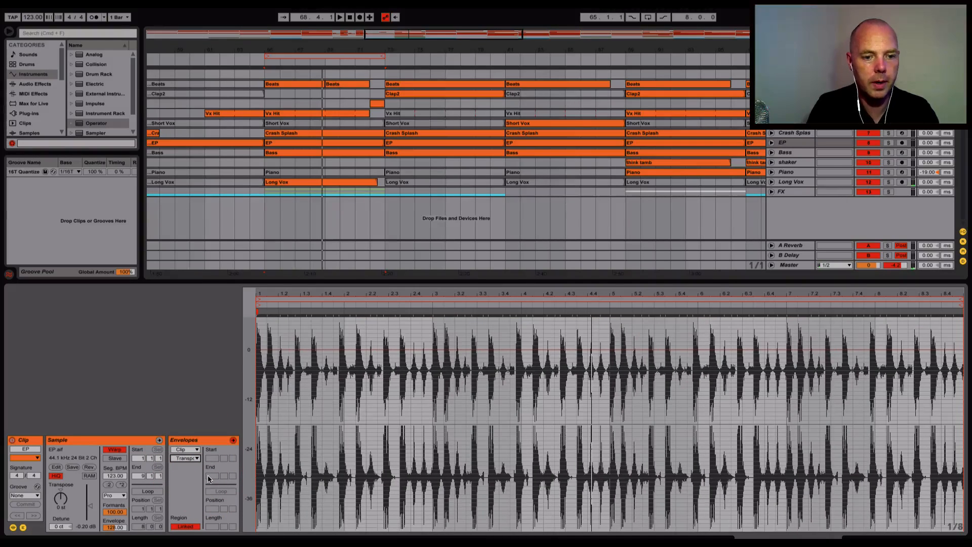
mouse_move(273, 122)
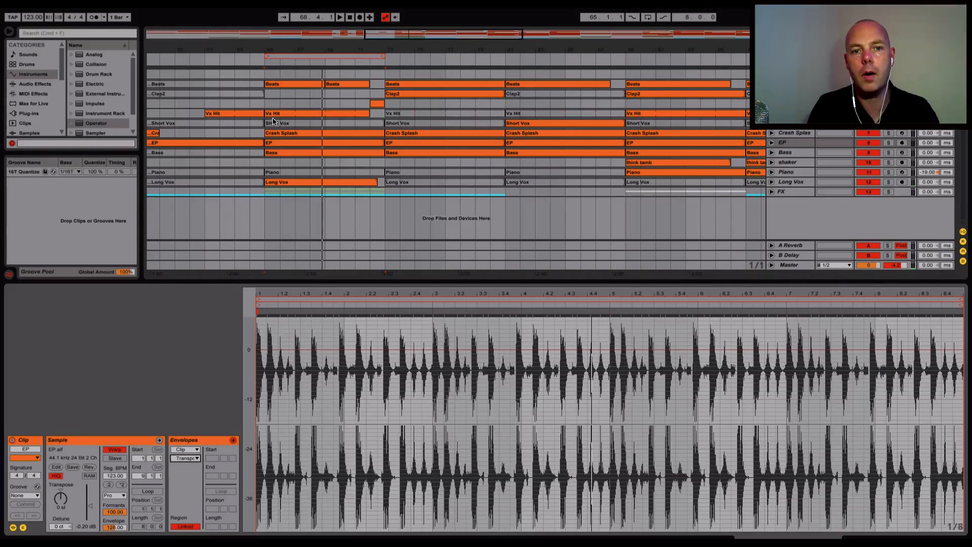